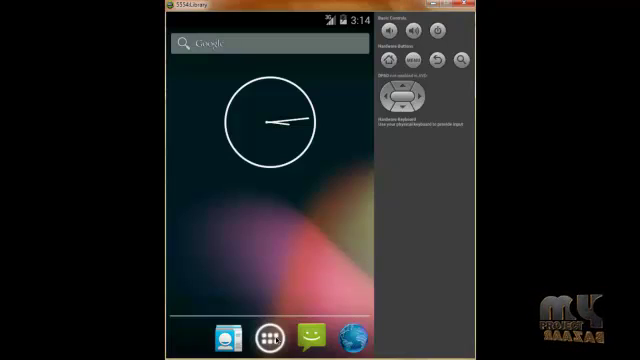
Launch the Steganography app and focus the Name field on its Register screen
click(268, 330)
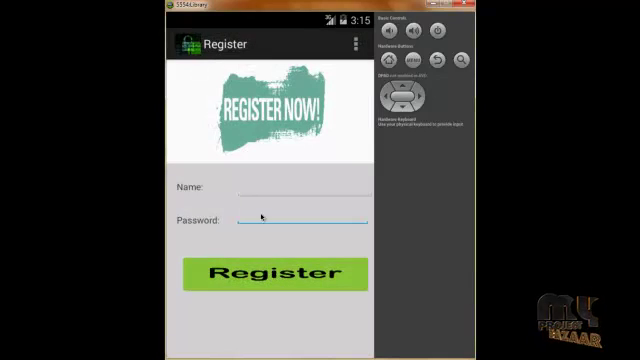
click(300, 187)
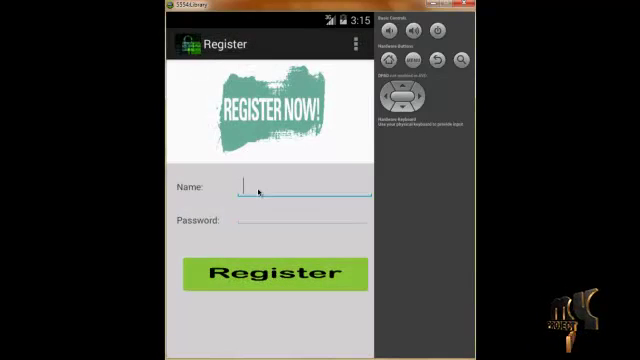
Register a new account with name xxx and a password
text(x)
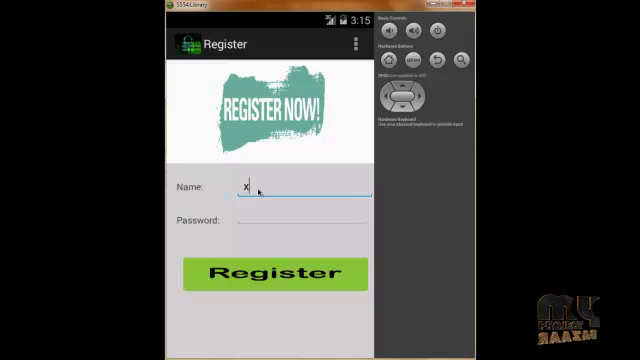
text(xx)
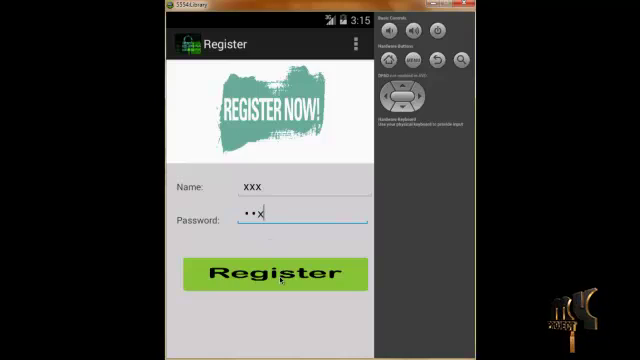
click(275, 273)
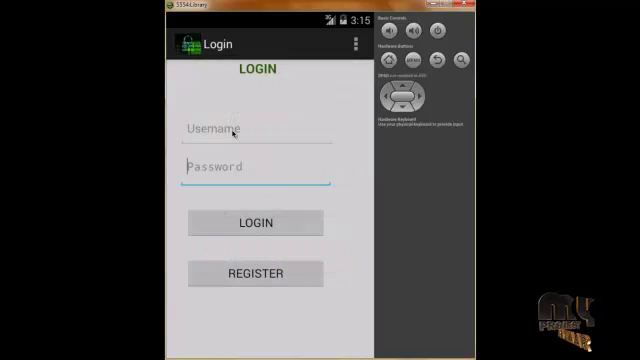
Log in with username xxx to reach the Embedding/Extracting screen
text(x)
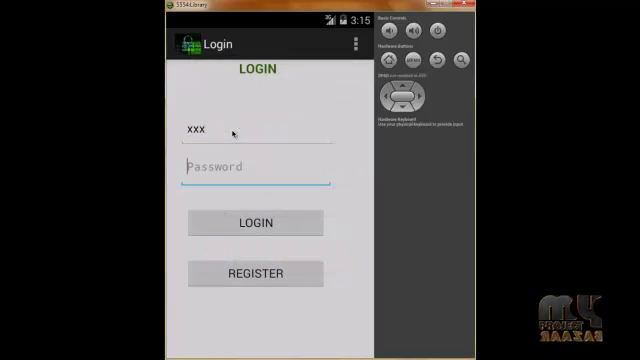
text(xxx)
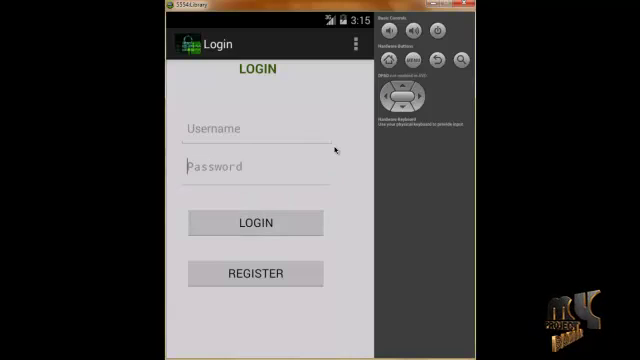
click(254, 223)
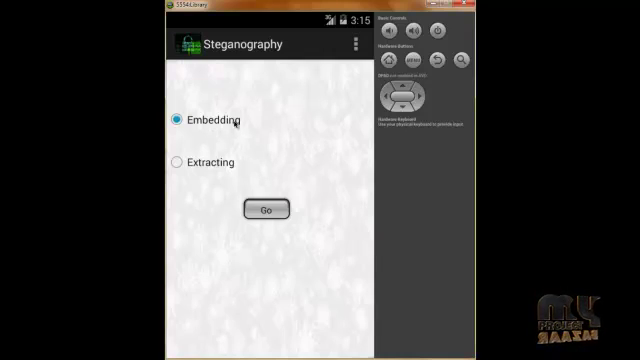
mouse_move(233, 123)
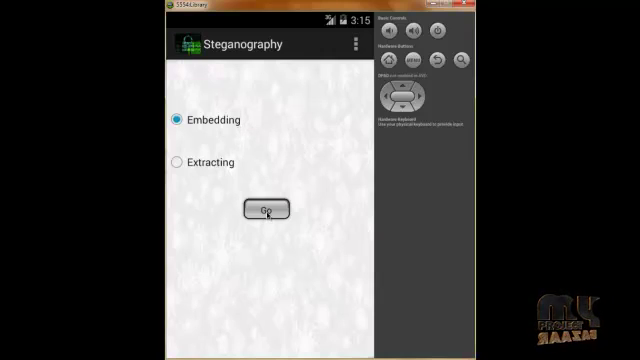
Choose Embedding and type the secret message 'hi' into the text field
click(271, 210)
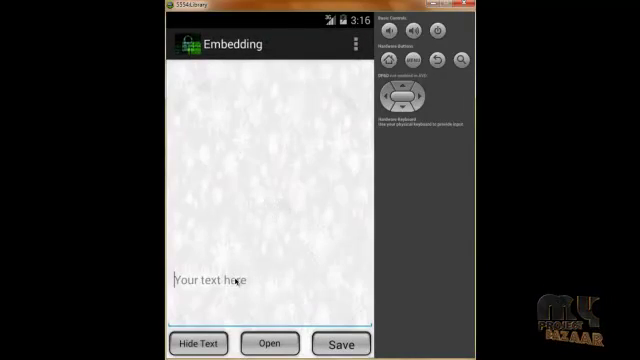
text(h)
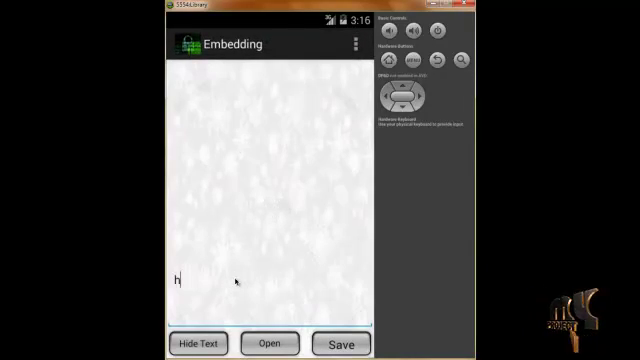
text(i)
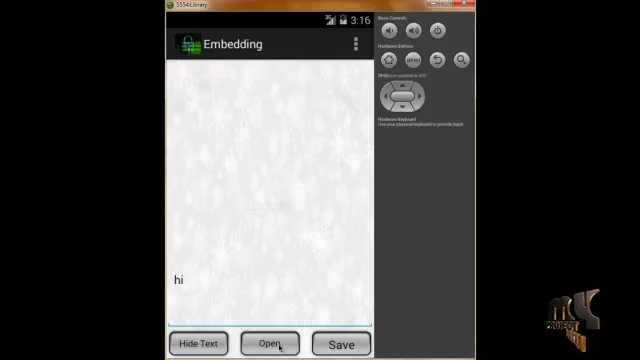
Pick the snowy figure picture as cover image and hide 'hi' in it
click(268, 345)
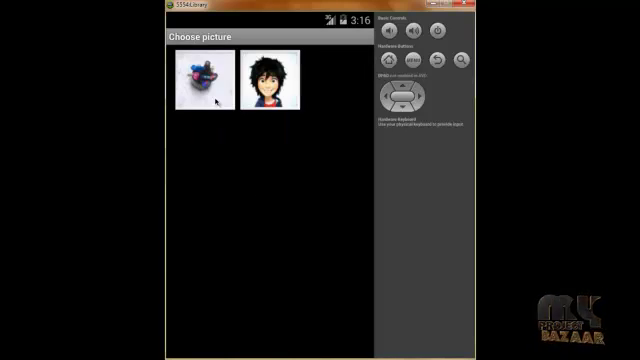
click(203, 80)
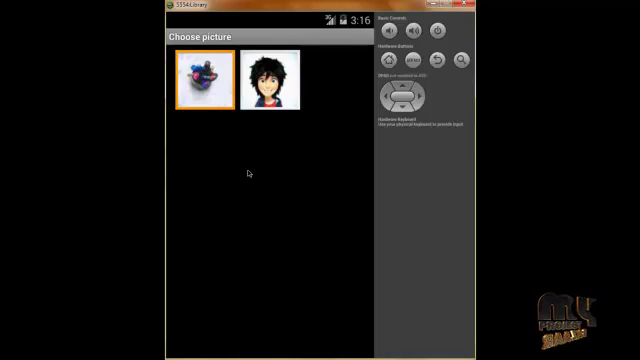
click(199, 77)
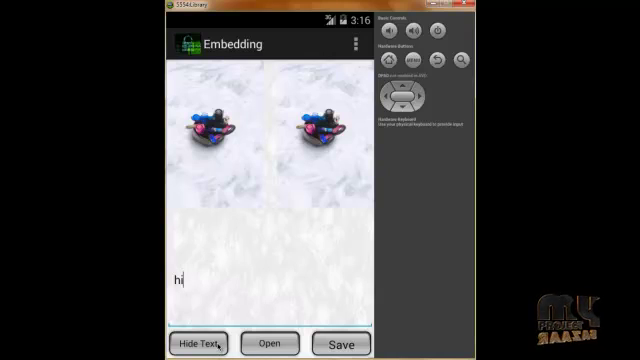
mouse_move(315, 198)
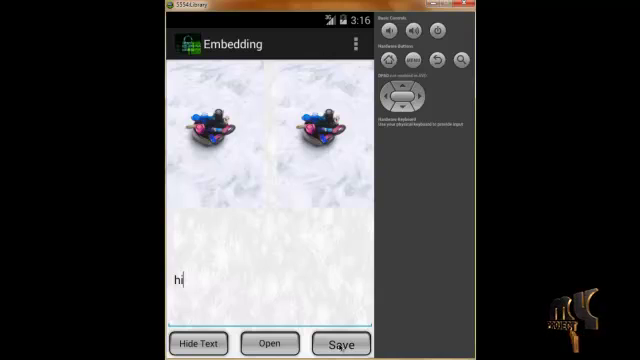
Save the image carrying 'hi' and go to the Extracting screen
click(341, 343)
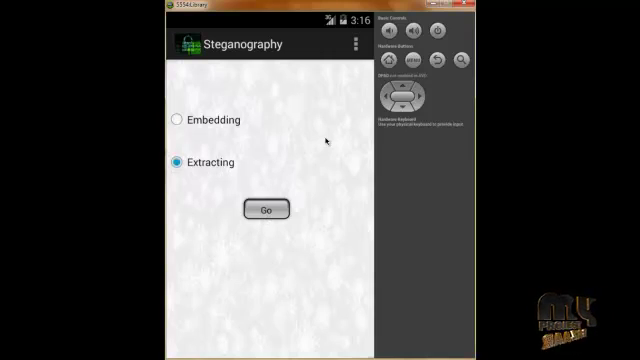
click(264, 209)
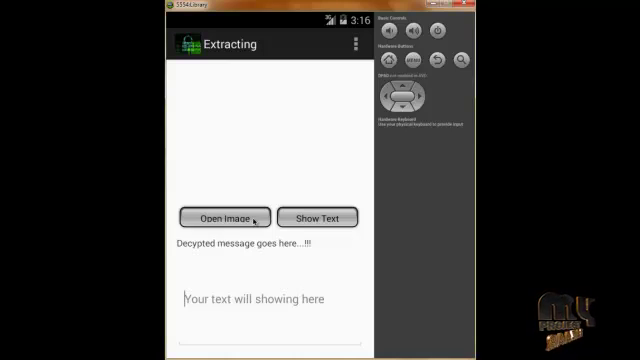
click(226, 217)
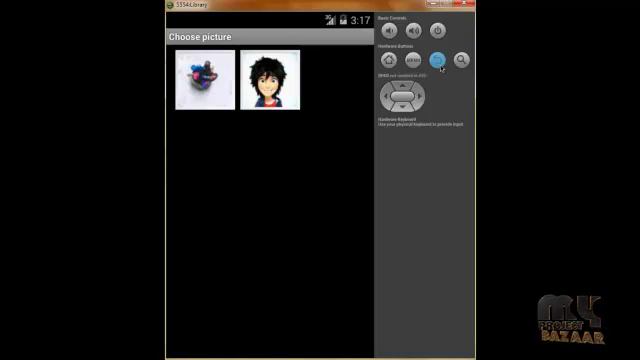
click(267, 84)
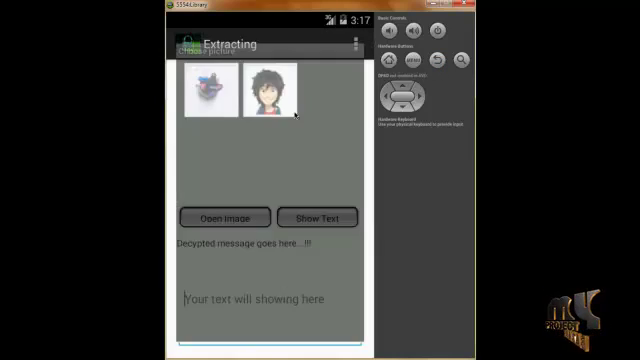